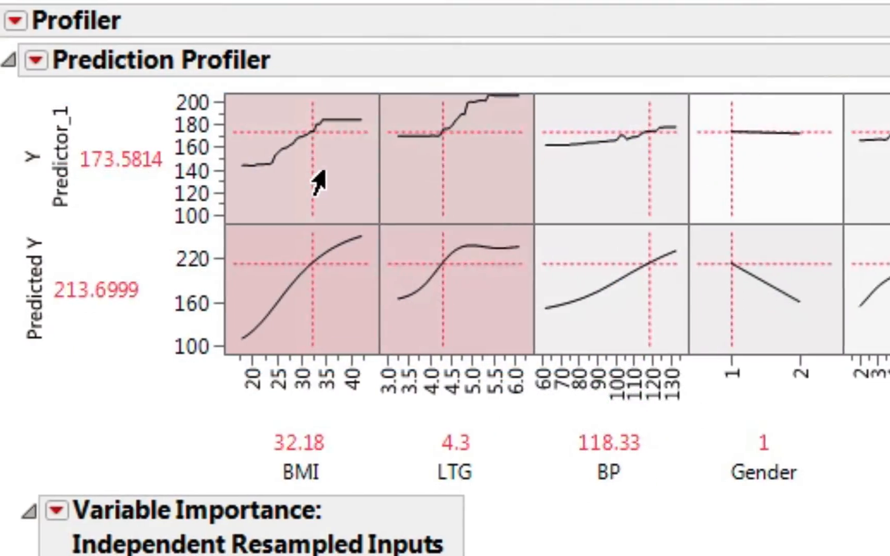
- Adjust the BMI setting in the profiler and simulate the ABRASION parameter estimates
left_click_drag(312, 169, 278, 193)
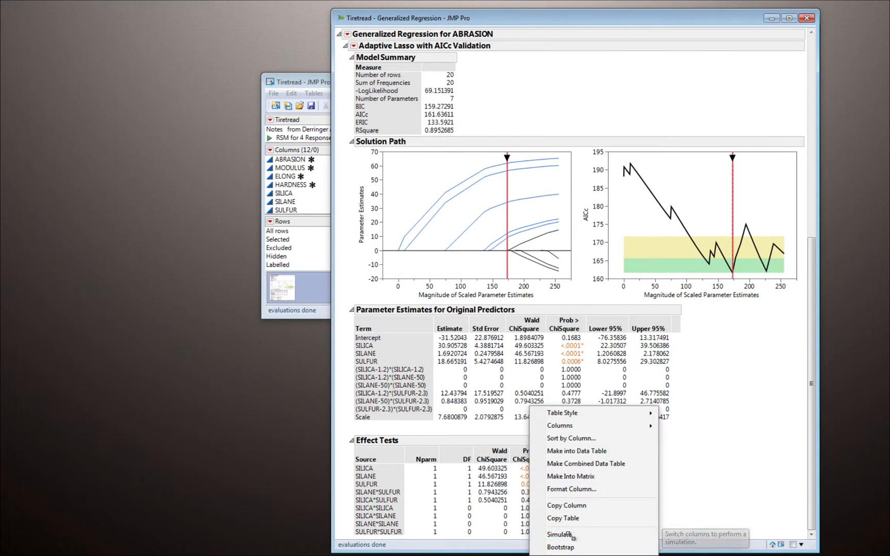
left_click(560, 533)
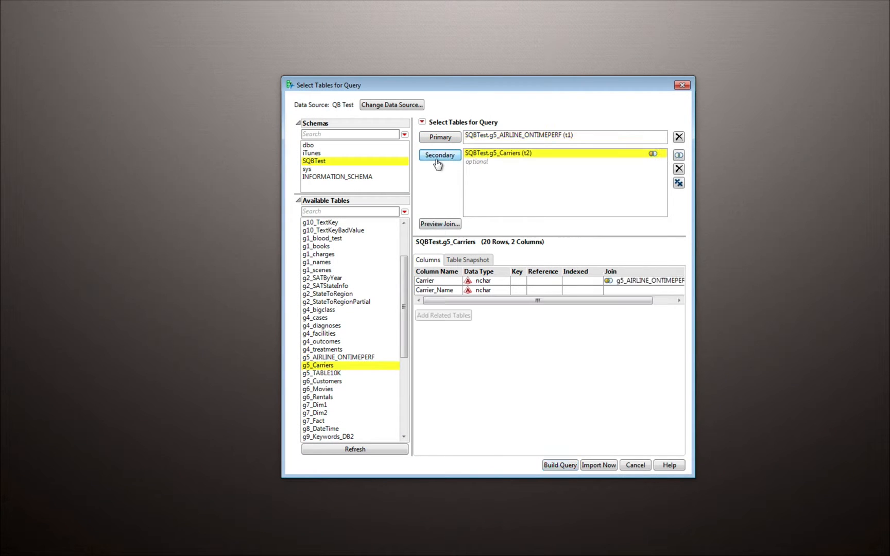
- Add g5_Carriers as the secondary table and import the 123,534,969-row joined result
left_click(322, 372)
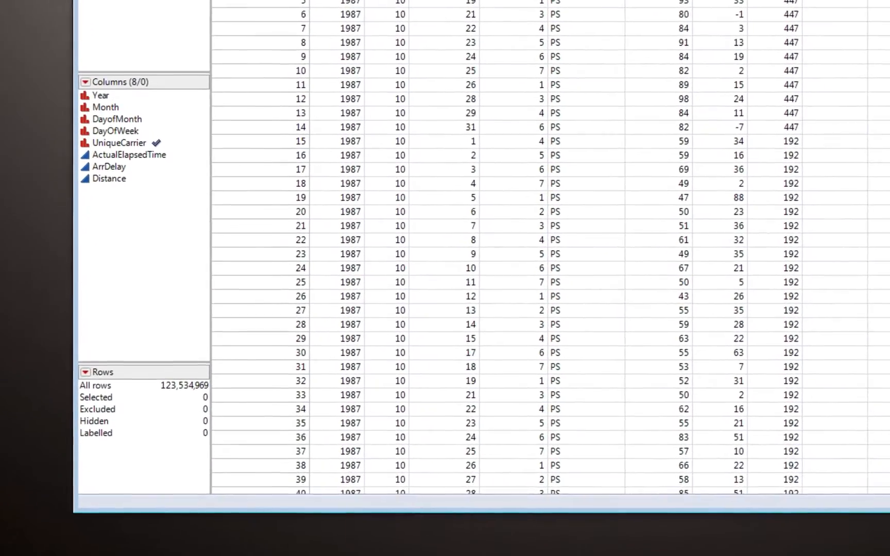
scroll("down", 3)
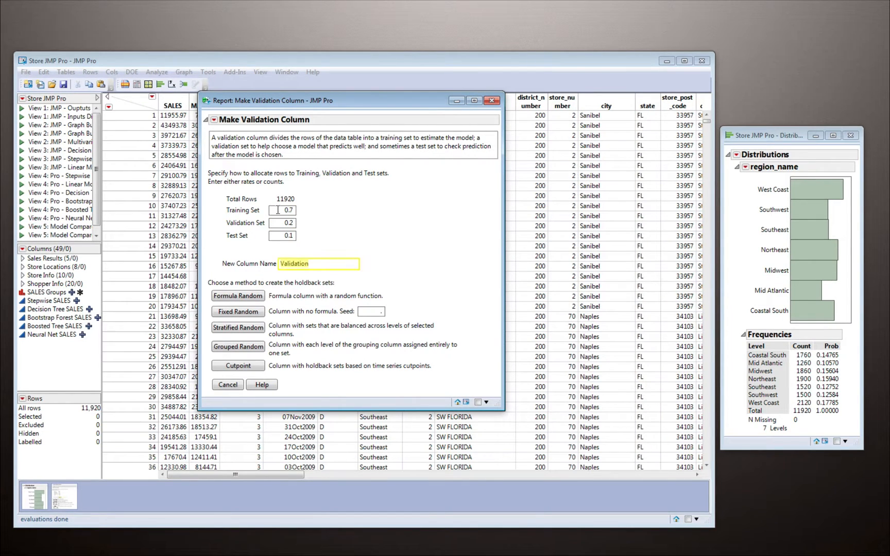
- Make a 0.7/0.2/0.1 validation column using stratified random sampling by region_name
left_click(238, 328)
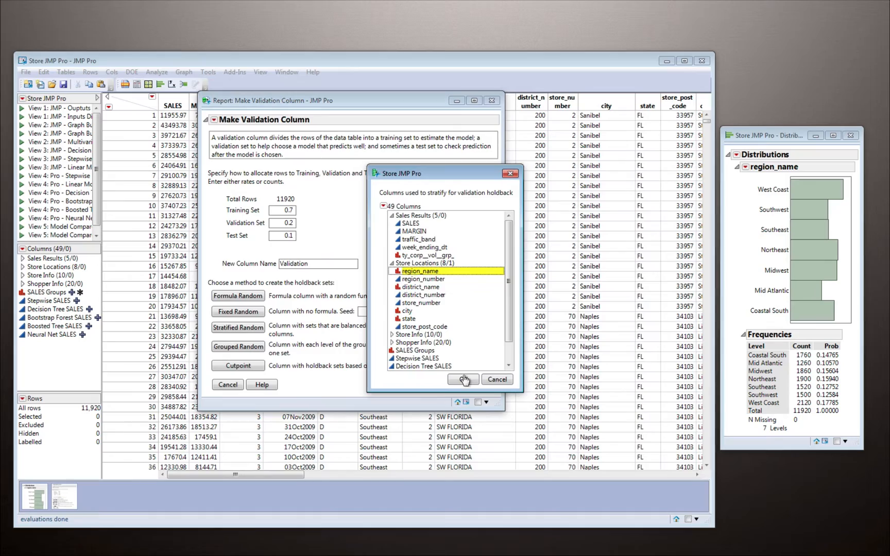
left_click(464, 379)
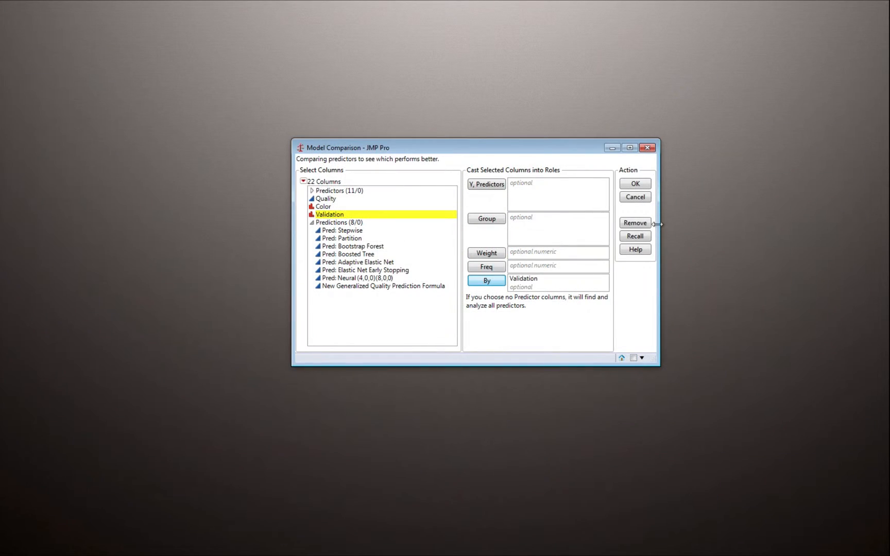
- Run the model comparison by Validation and move the adaptive lasso model along the solution path
left_click(635, 184)
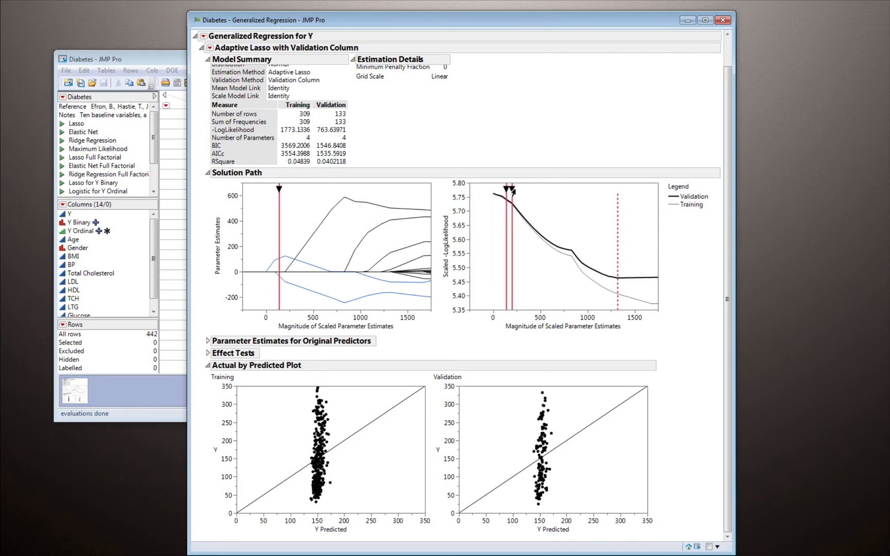
left_click_drag(278, 188, 332, 188)
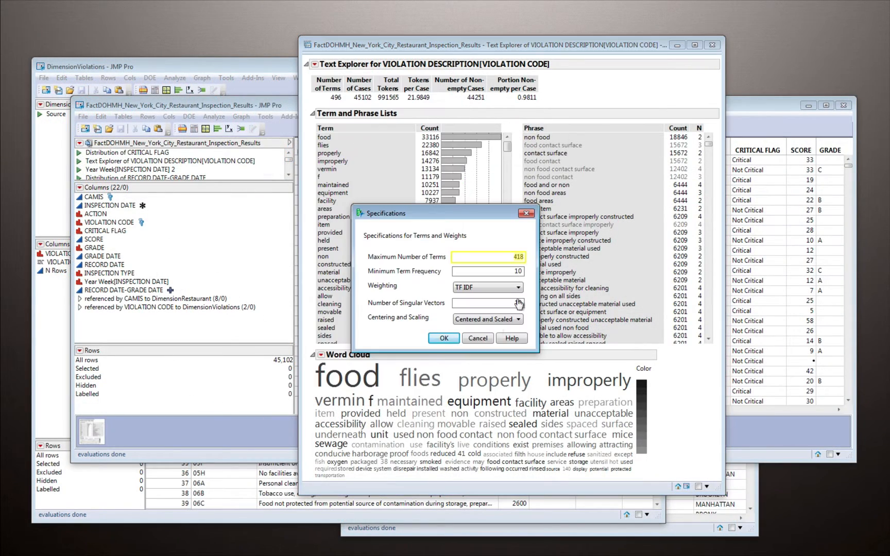
- Set the singular vectors for the violation descriptions and profile the CRITICAL FLAG bootstrap forest
left_click(443, 337)
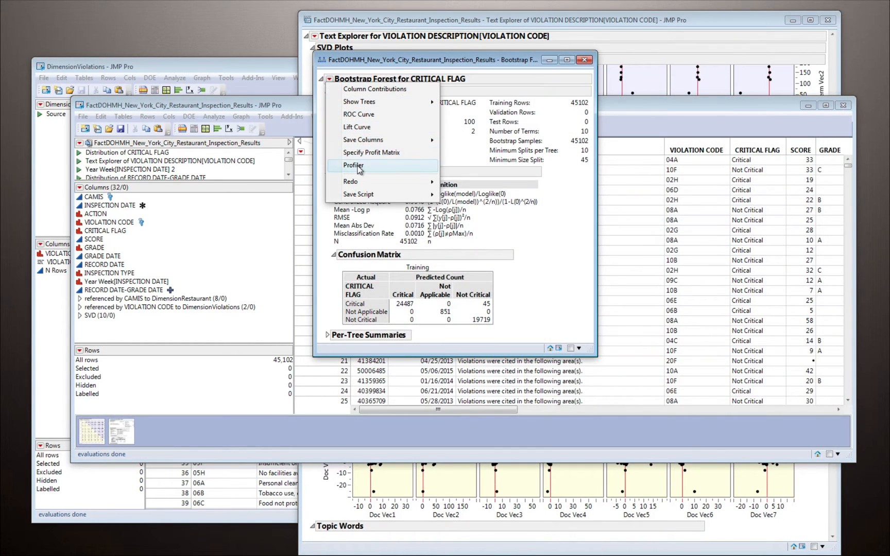
left_click(354, 166)
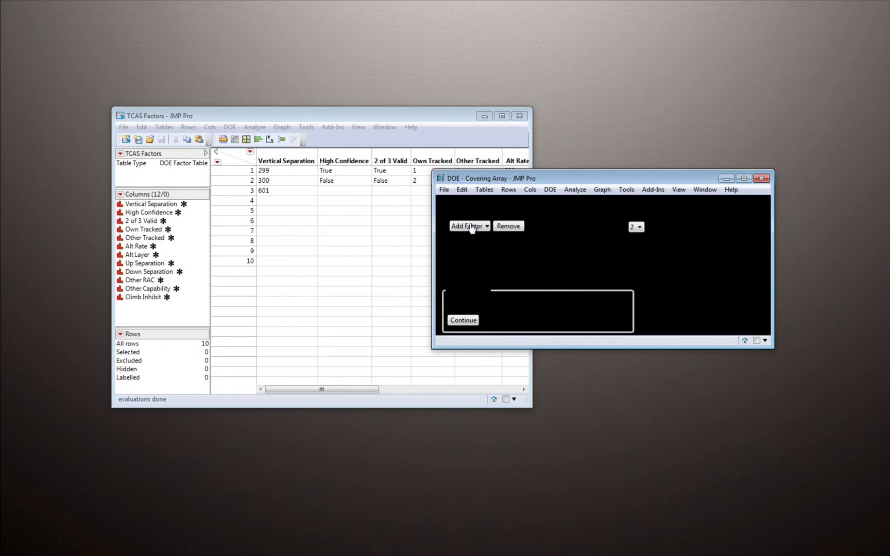
- Load the TCAS factors into the strength-4 covering array and optimize the design's run count
left_click(463, 319)
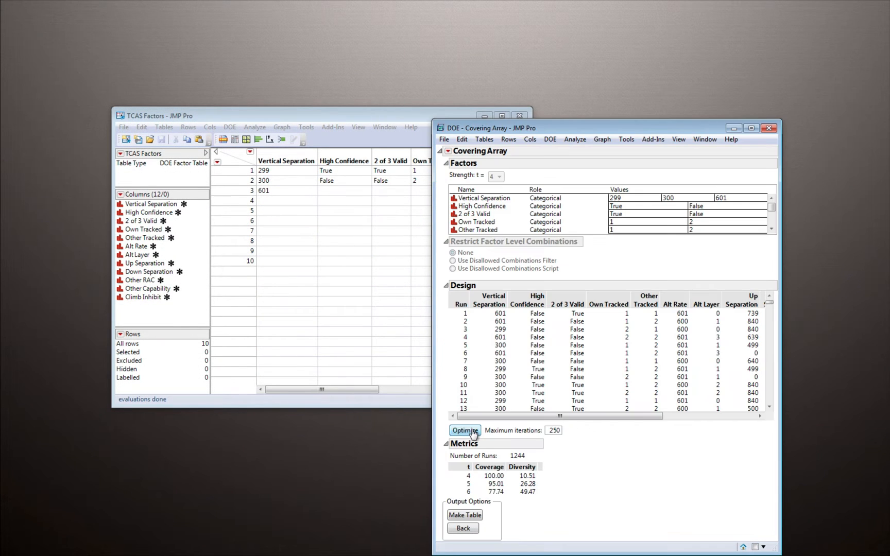
left_click(464, 515)
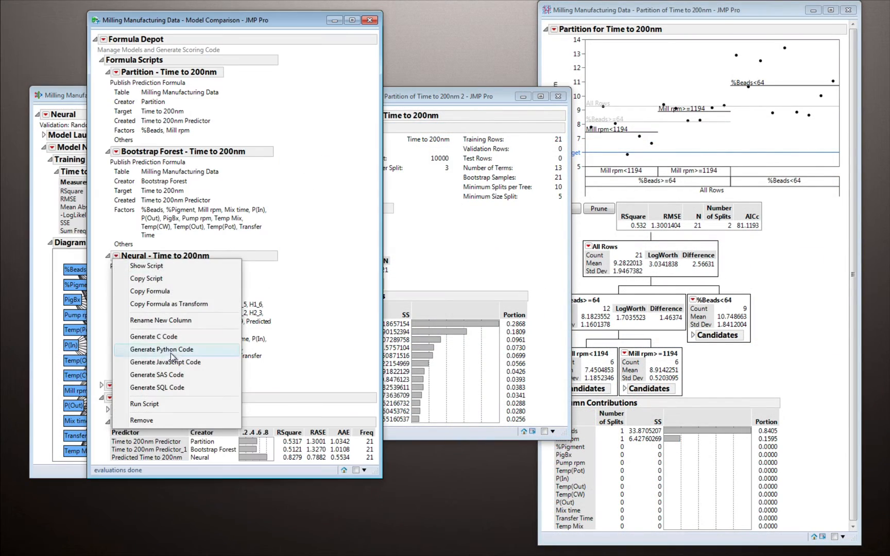
- Generate C, SAS, Python and SQL scoring code for the Neural script in the Formula Depot
left_click(153, 336)
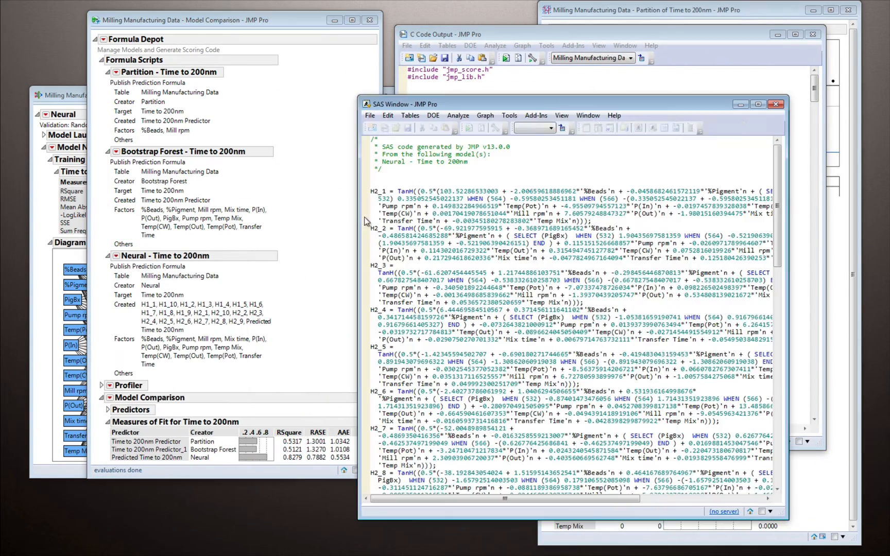
right_click(116, 256)
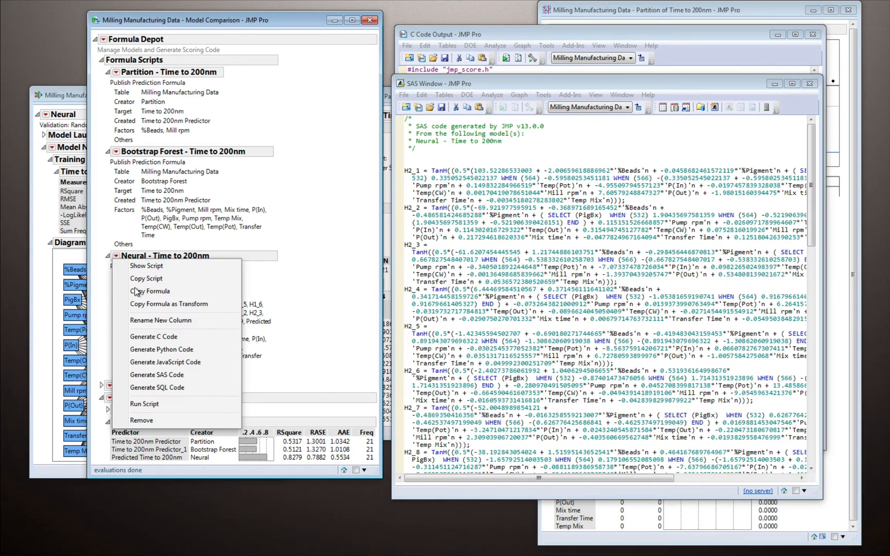
left_click(161, 349)
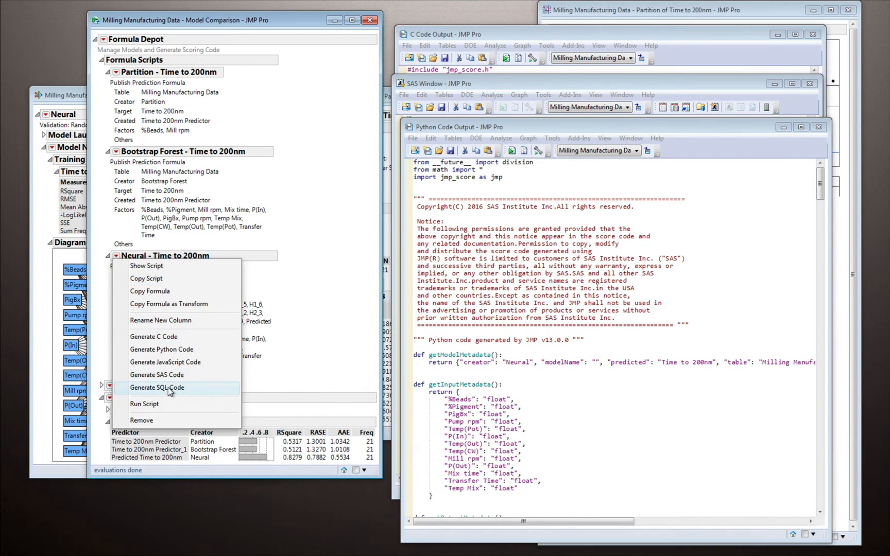
left_click(157, 388)
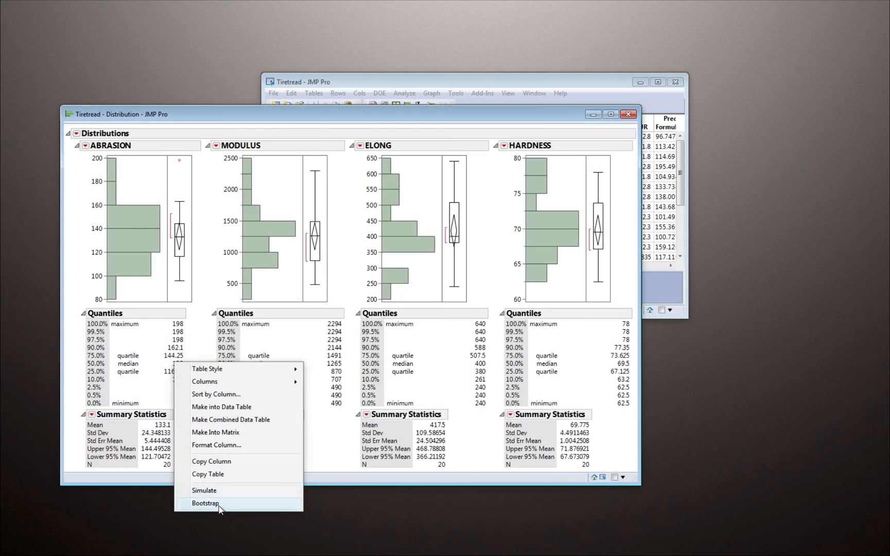
- Bootstrap the ABRASION quantiles with 2500 samples to get confidence limits
left_click(205, 503)
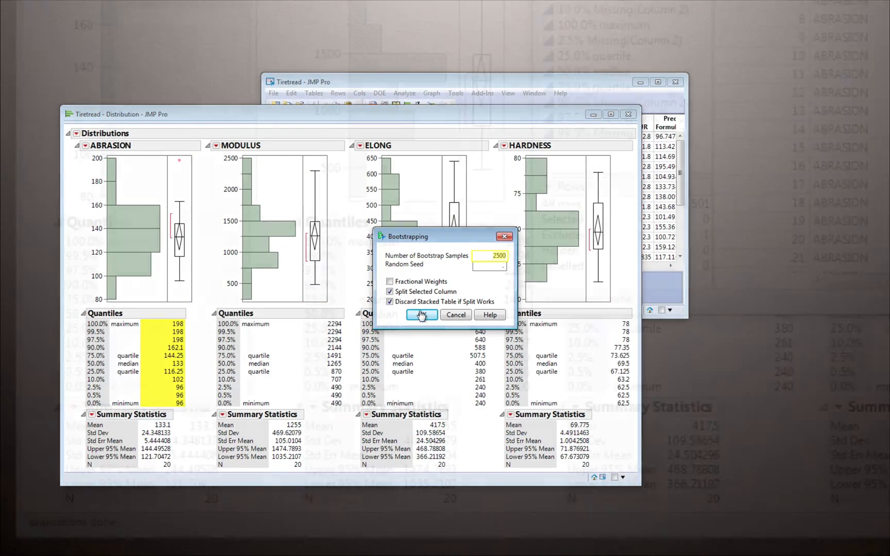
left_click(422, 315)
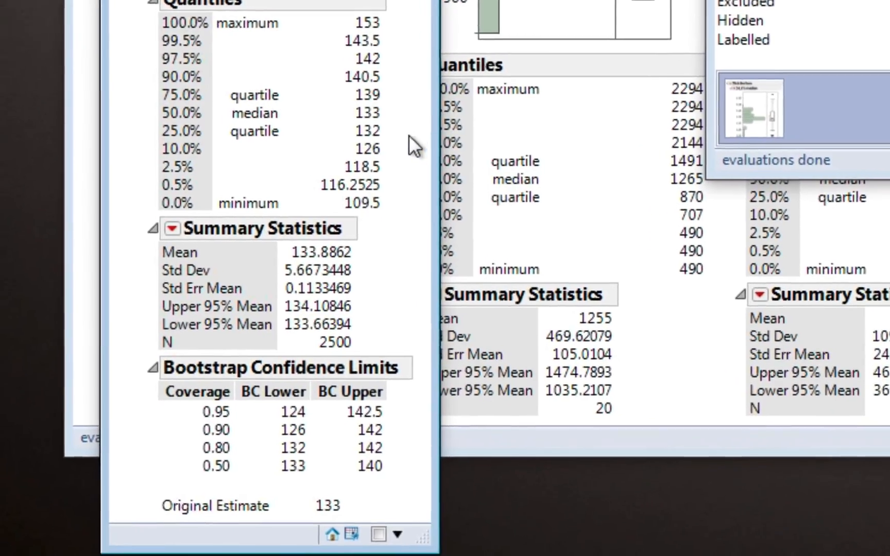